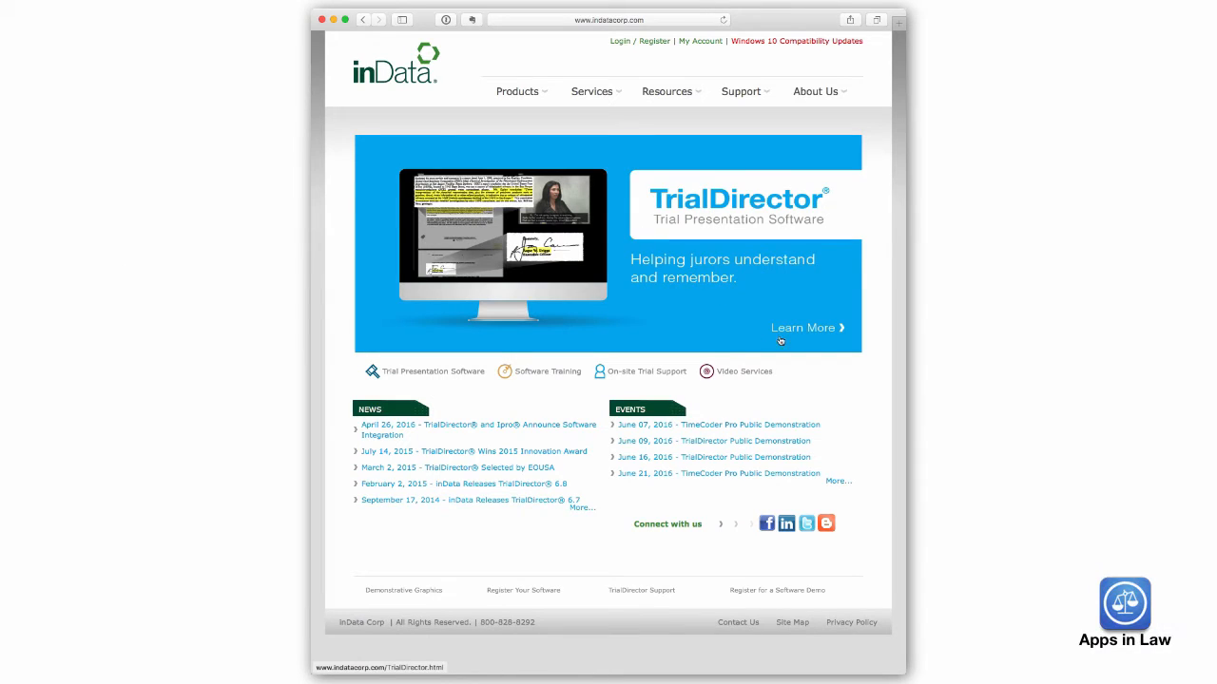
# Follow the TrialDirector banner's Learn More link to the product page
pyautogui.click(806, 327)
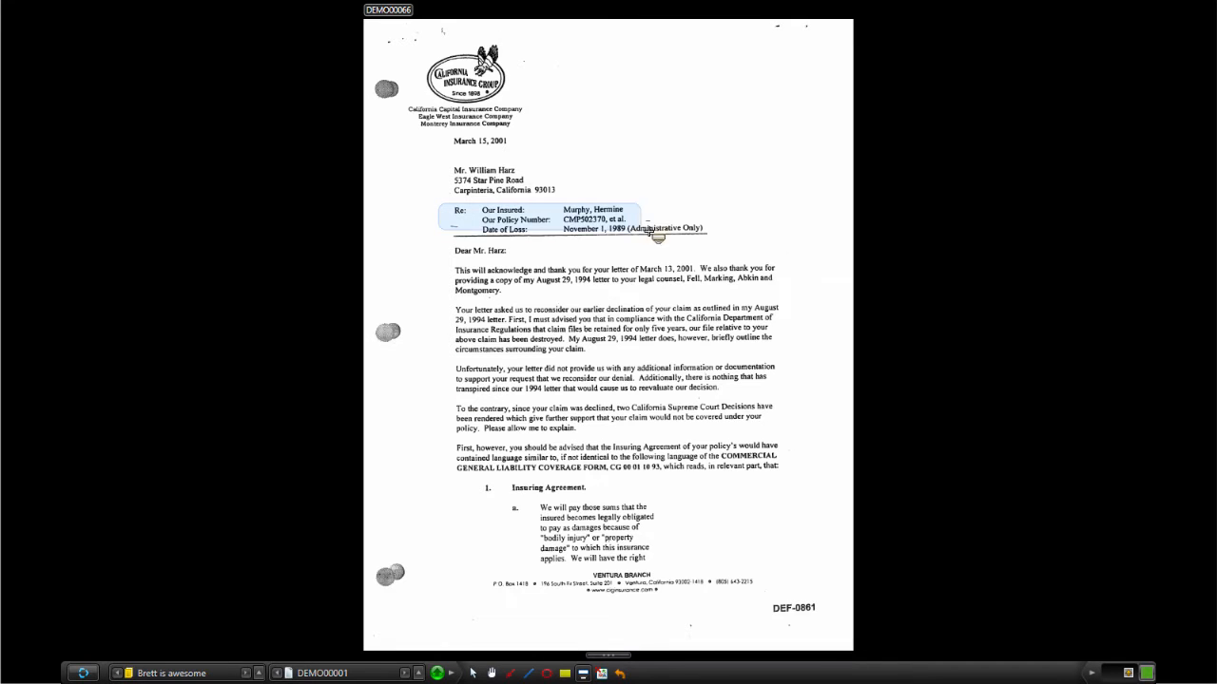
# Call out the Our Insured / Policy Number block on the letter exhibit
pyautogui.click(548, 221)
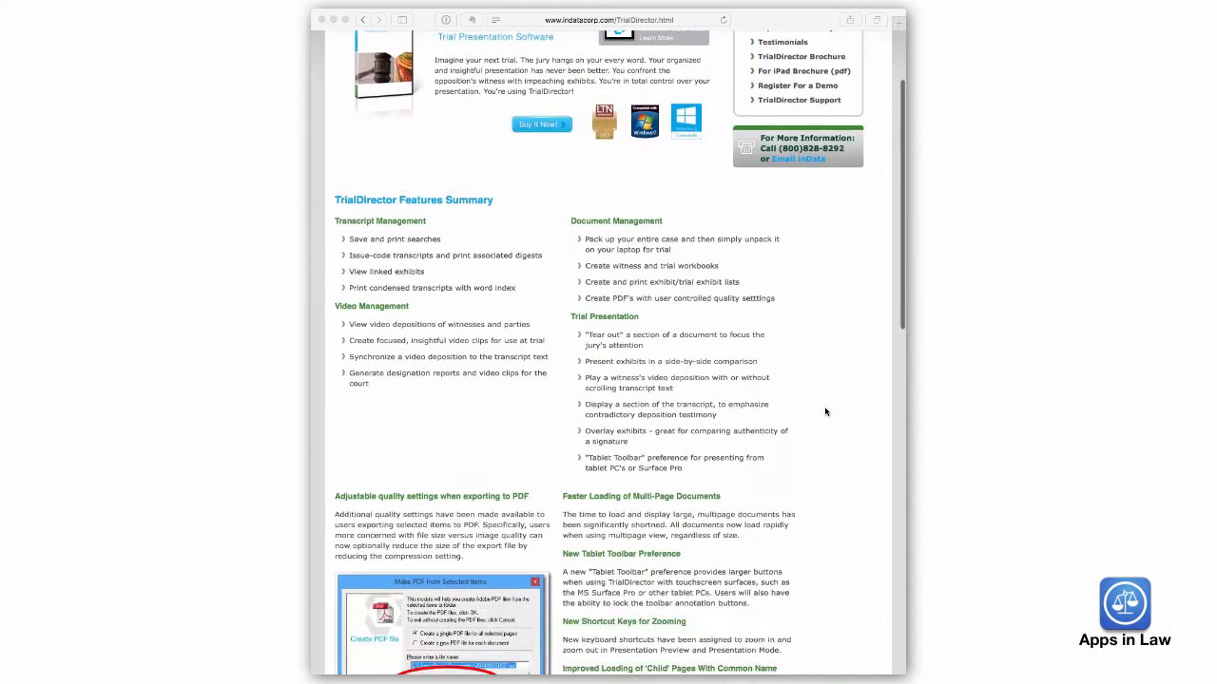
# Scroll past the feature summary to the TrialDirector for iPad section
pyautogui.scroll(-3)
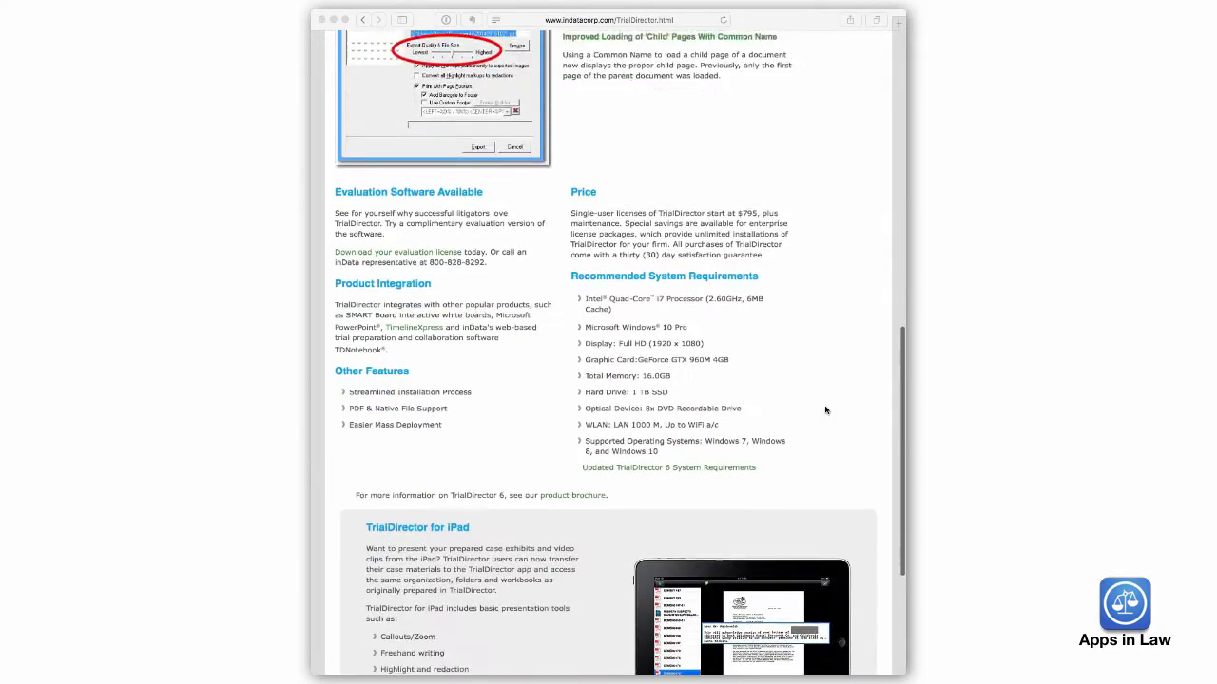
pyautogui.scroll(-3)
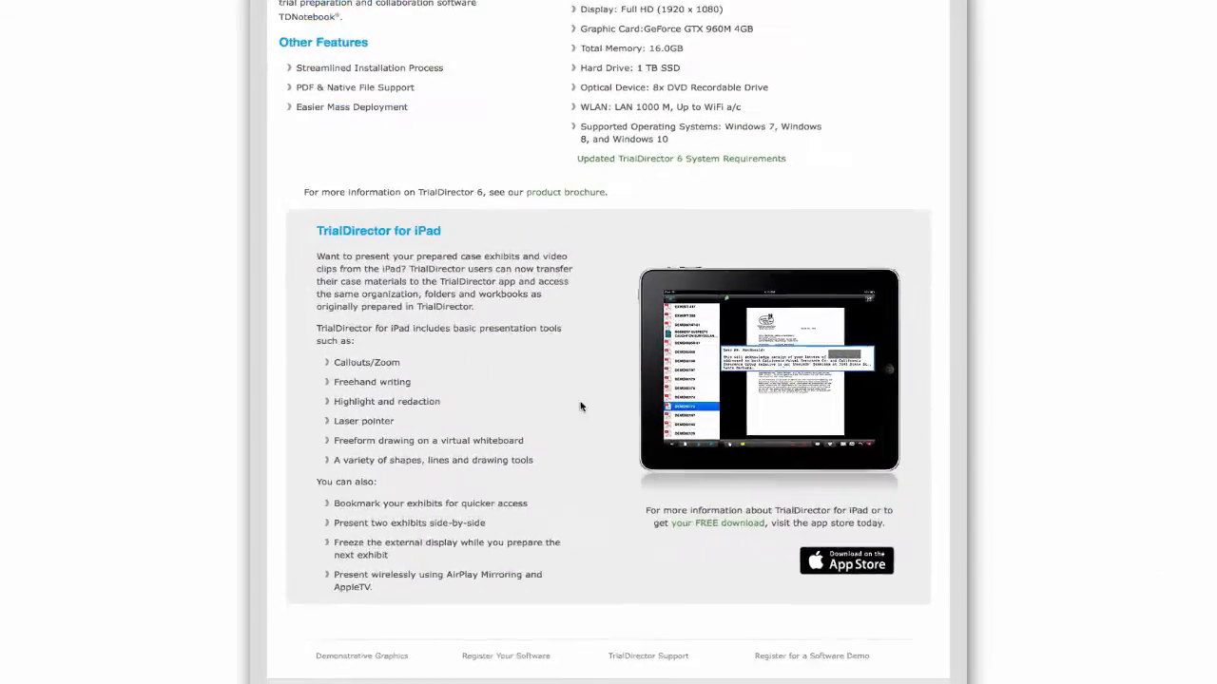
pyautogui.scroll(-3)
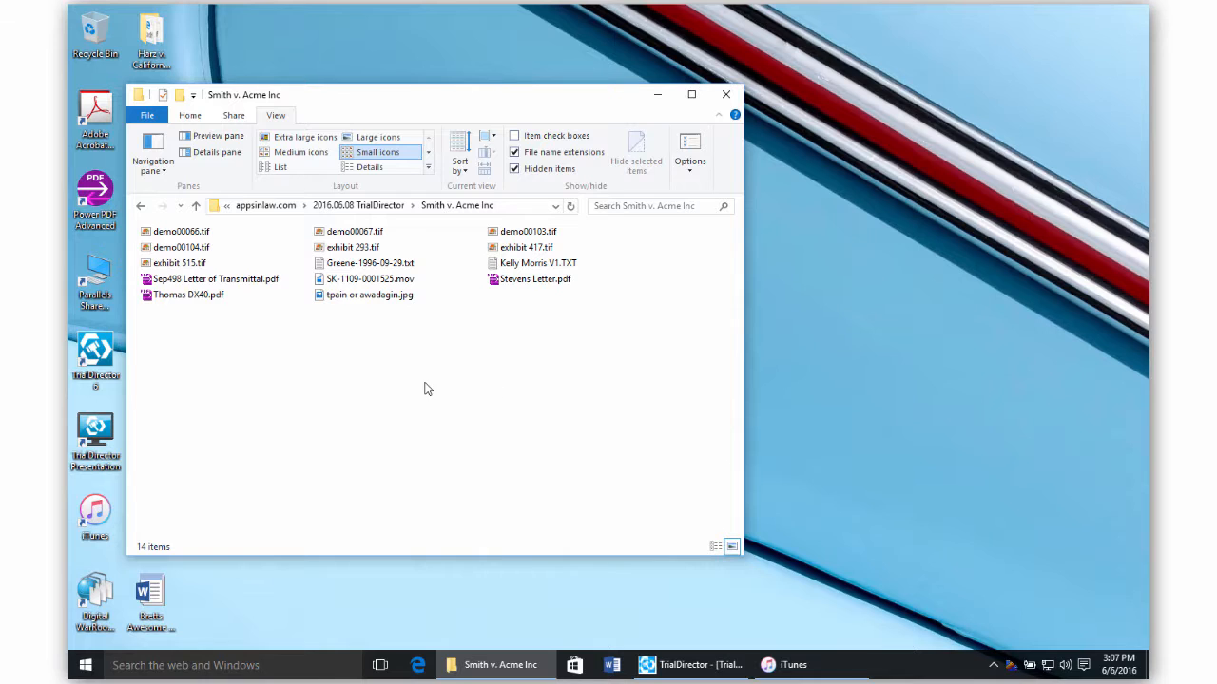
pyautogui.click(179, 262)
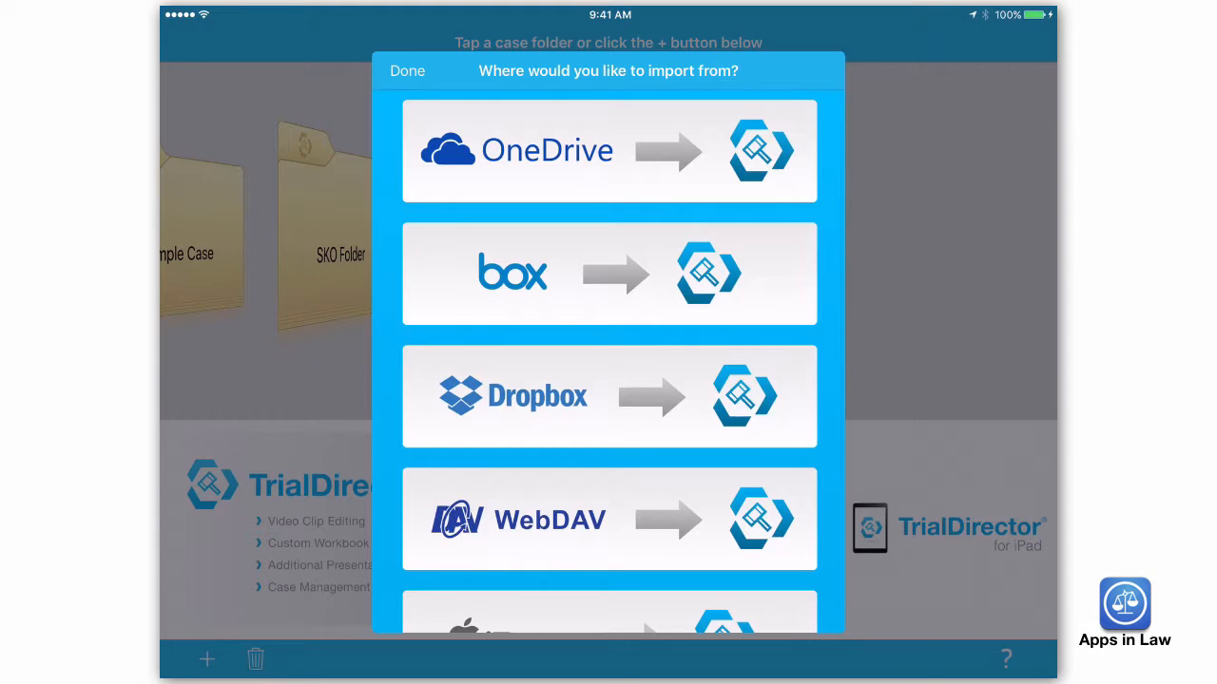
# Import the Smith vs. Acme Inc. folder from Dropbox and confirm the finished download
pyautogui.click(608, 150)
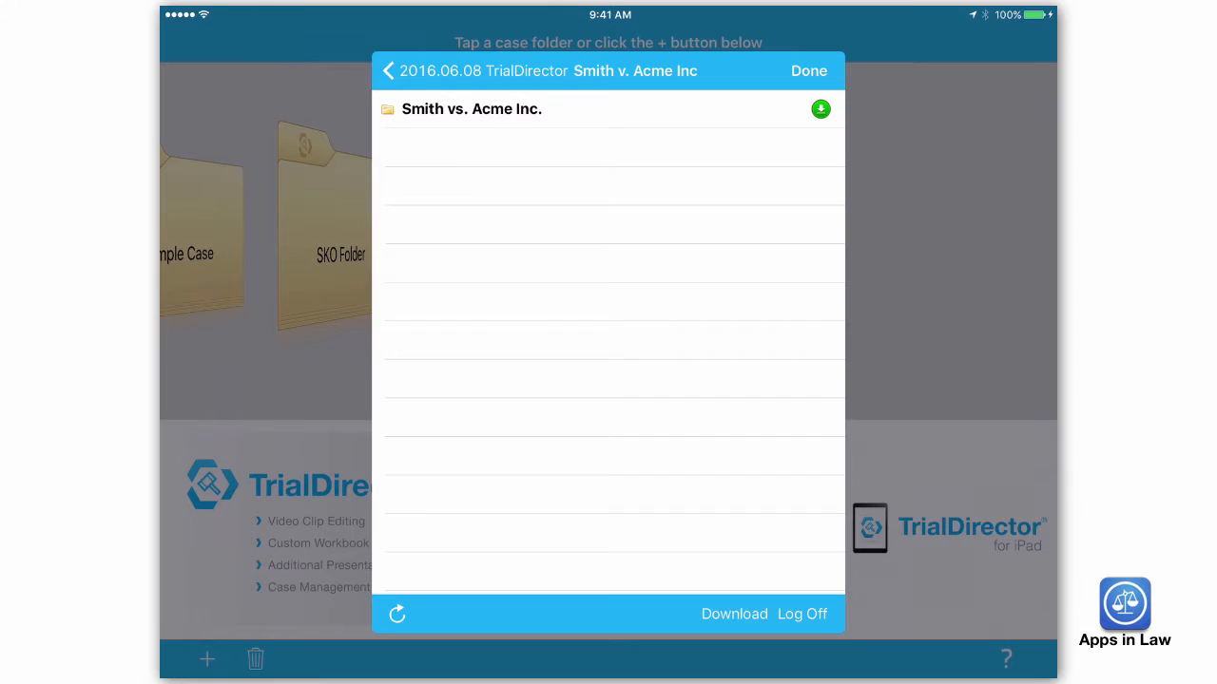
pyautogui.click(732, 613)
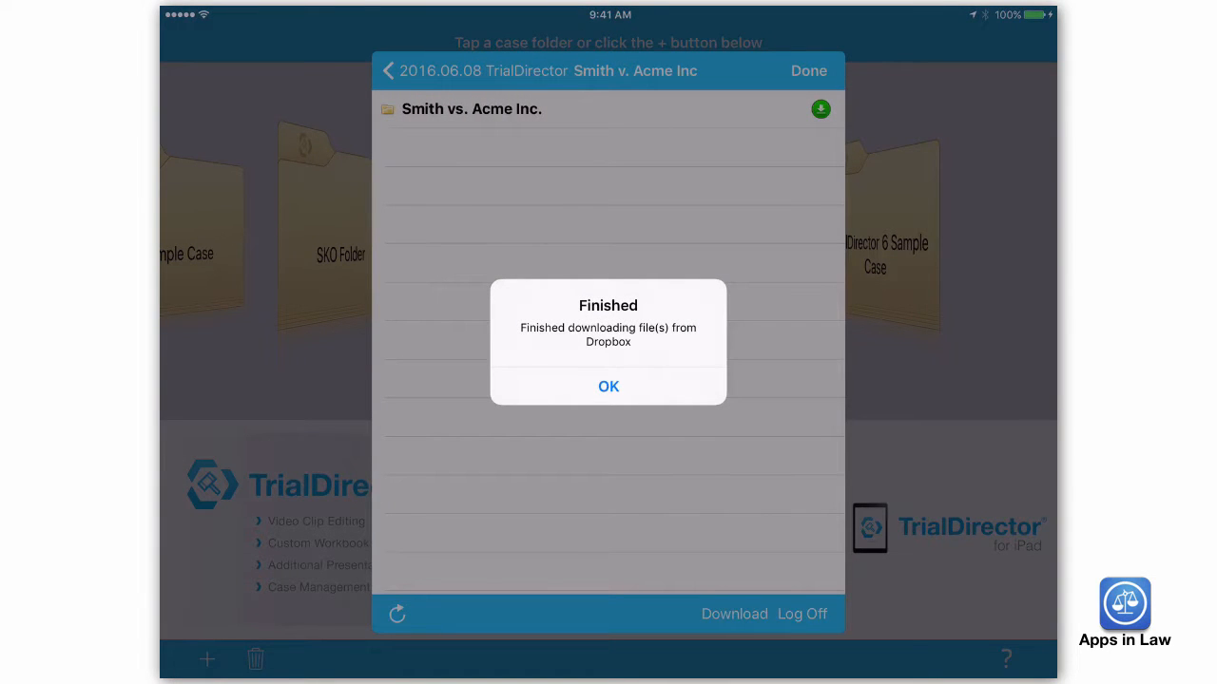
pyautogui.click(608, 386)
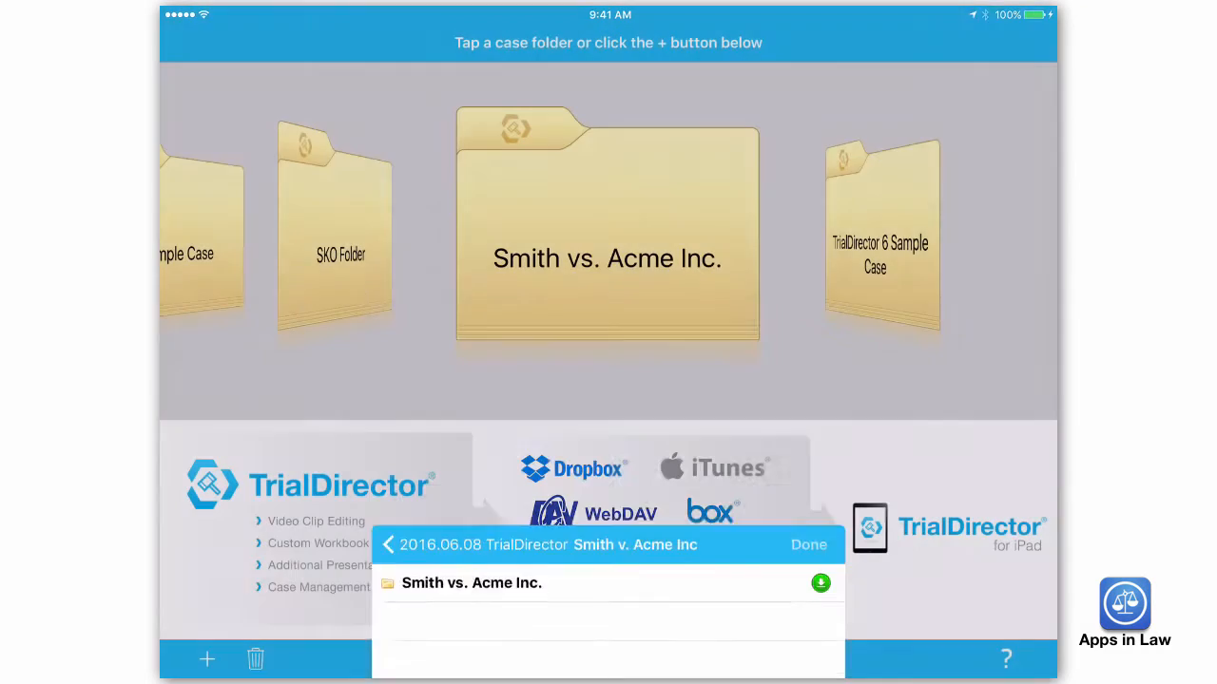
pyautogui.click(806, 543)
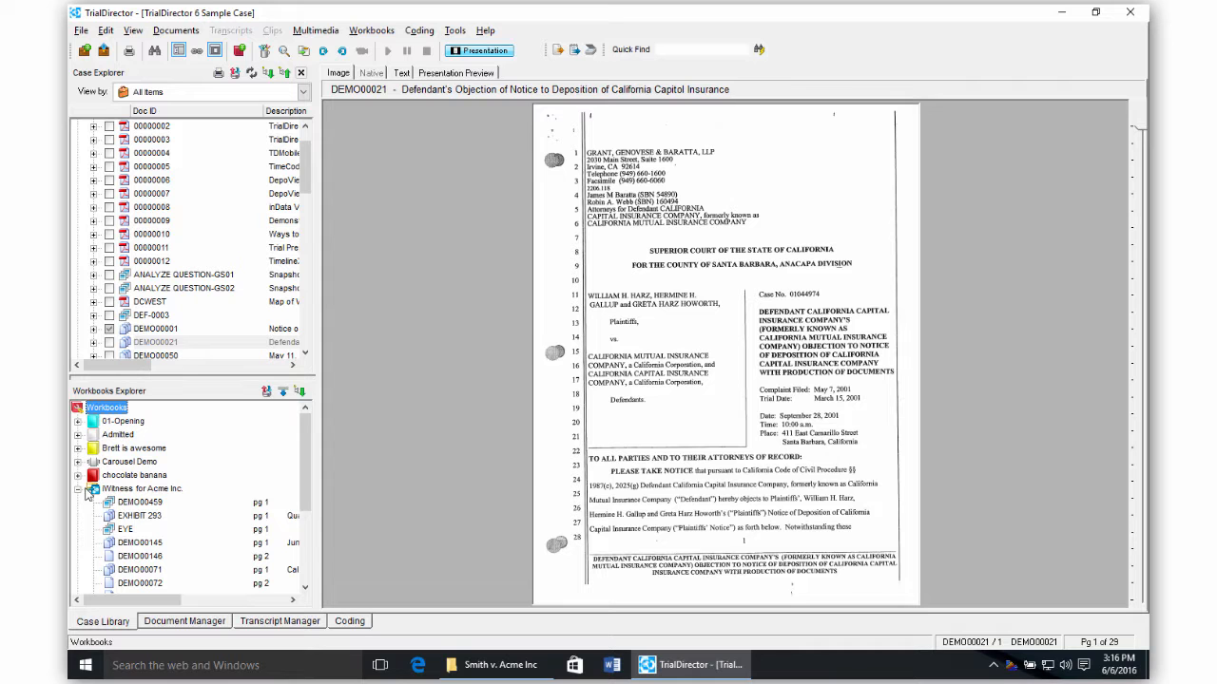
# Send the Acme Inc witness workbook contents to the TrialDirector for iPad App
pyautogui.rightClick(143, 487)
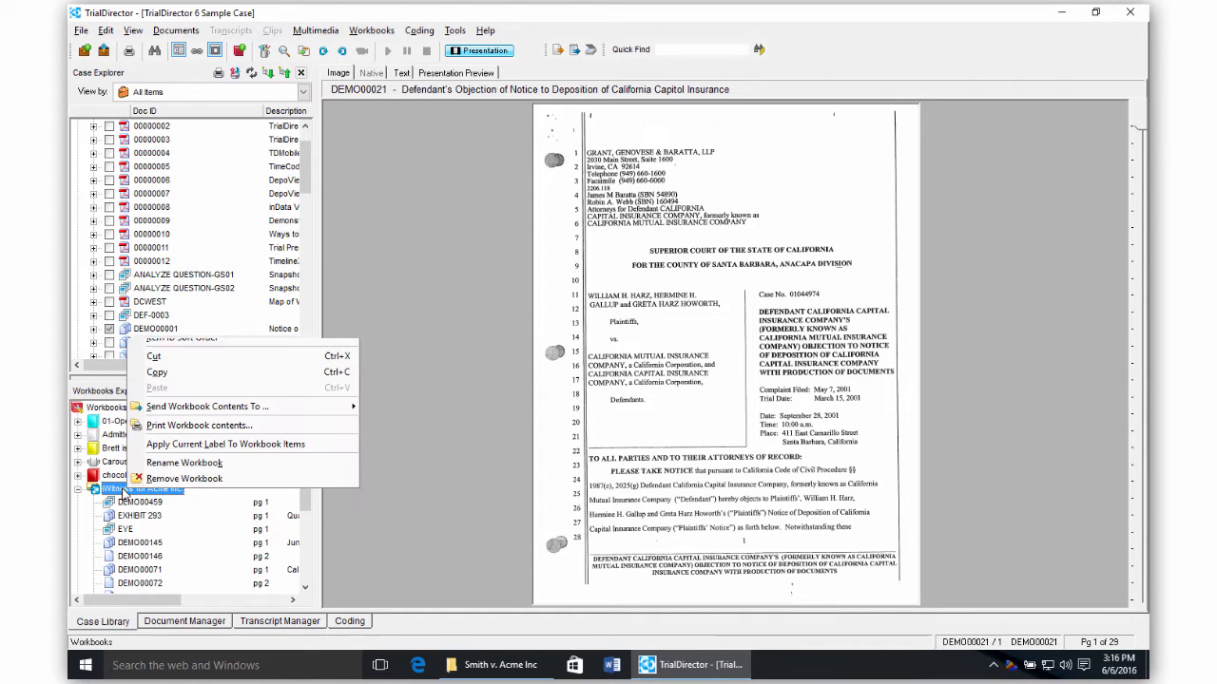
pyautogui.moveTo(207, 407)
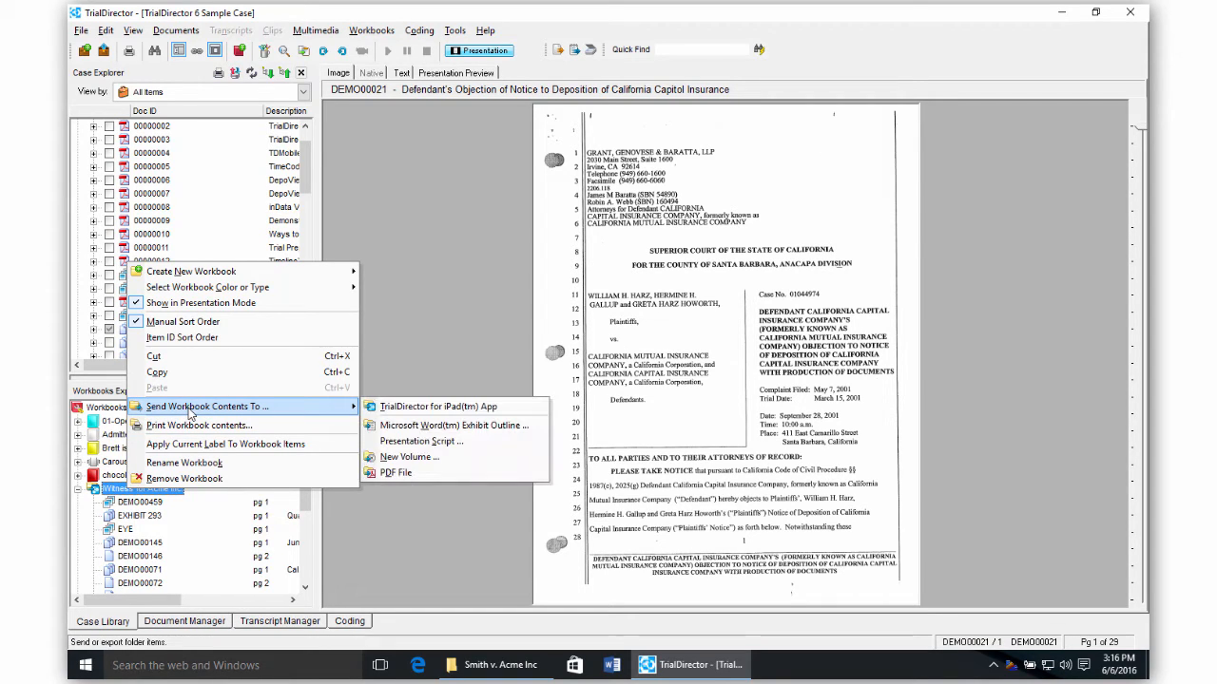
pyautogui.moveTo(437, 406)
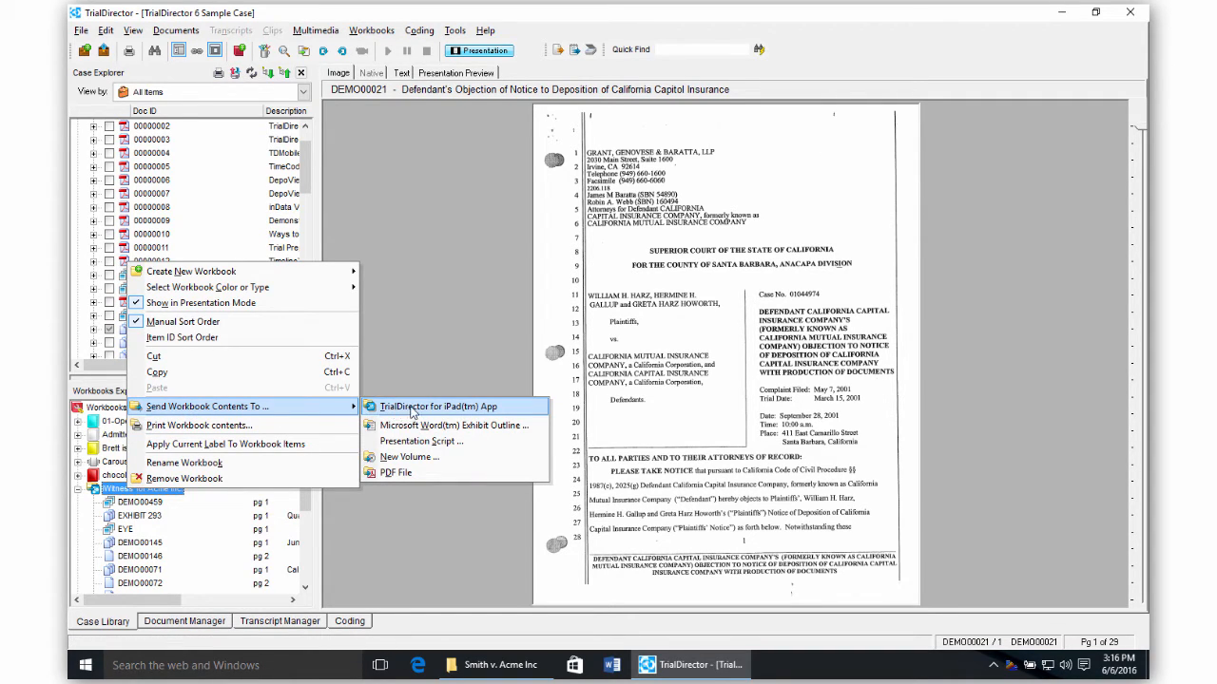
pyautogui.click(437, 406)
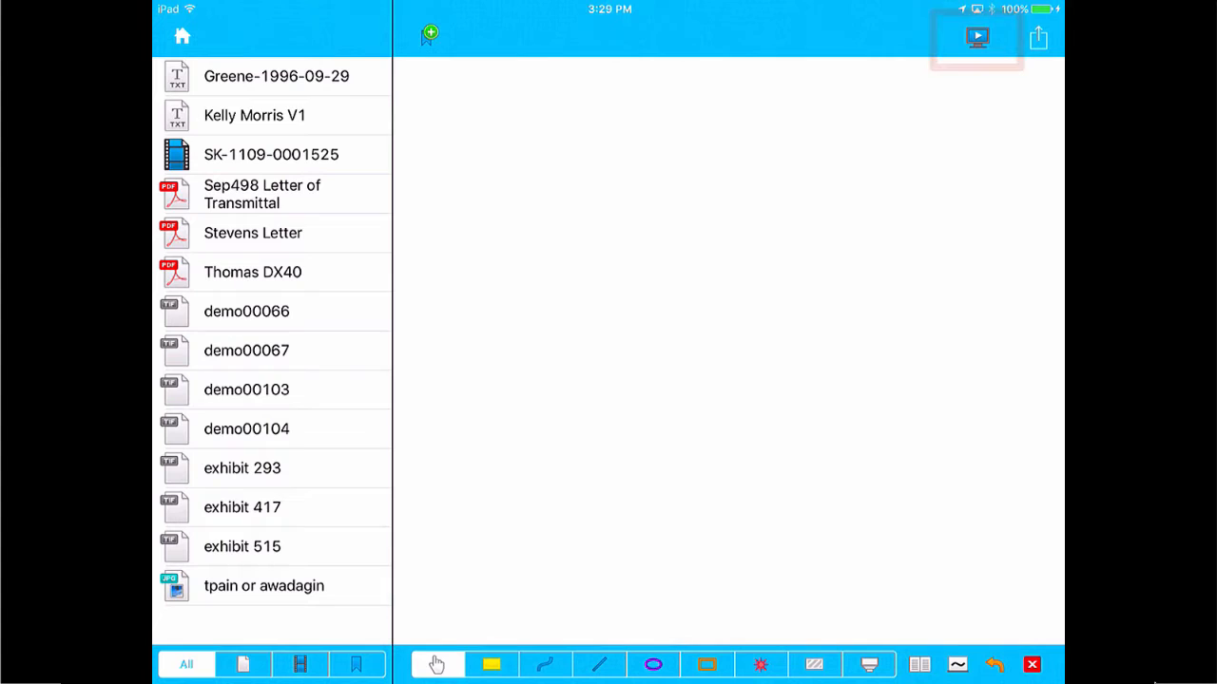
# Circle the retaining wall note in red and add a grey redaction box on the slope drawing
pyautogui.click(977, 38)
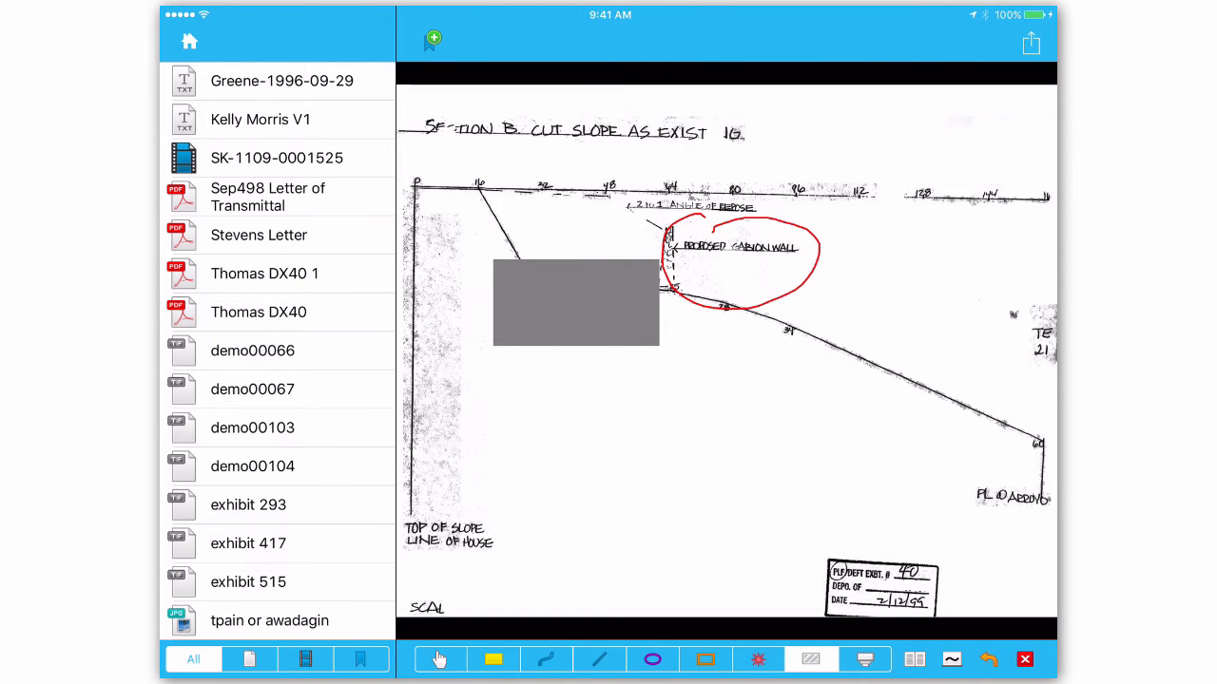
pyautogui.click(258, 312)
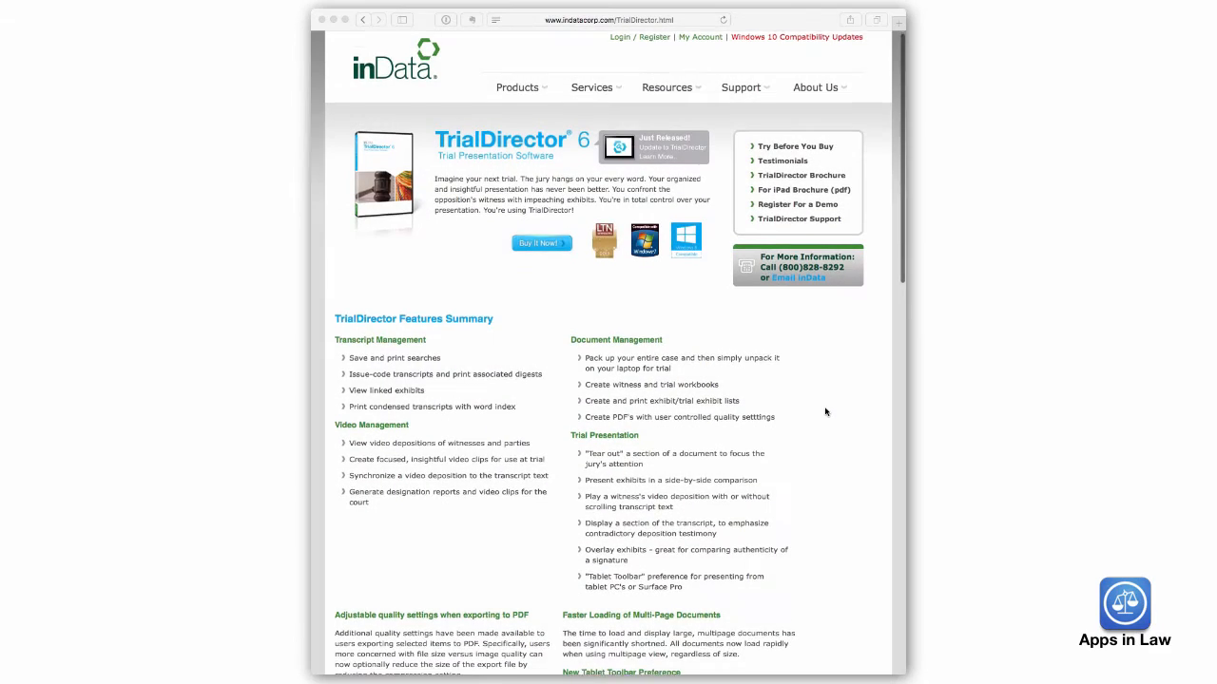
# Scroll past the system requirements to the TrialDirector for iPad App Store section
pyautogui.scroll(-3)
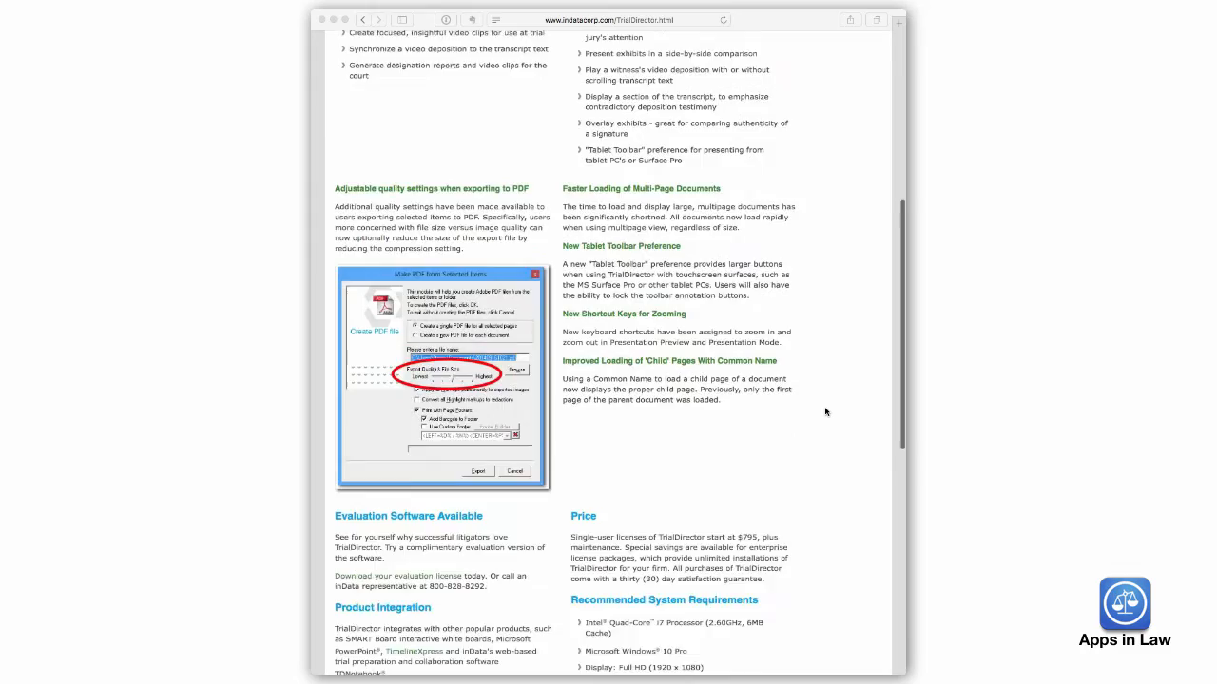
pyautogui.scroll(-3)
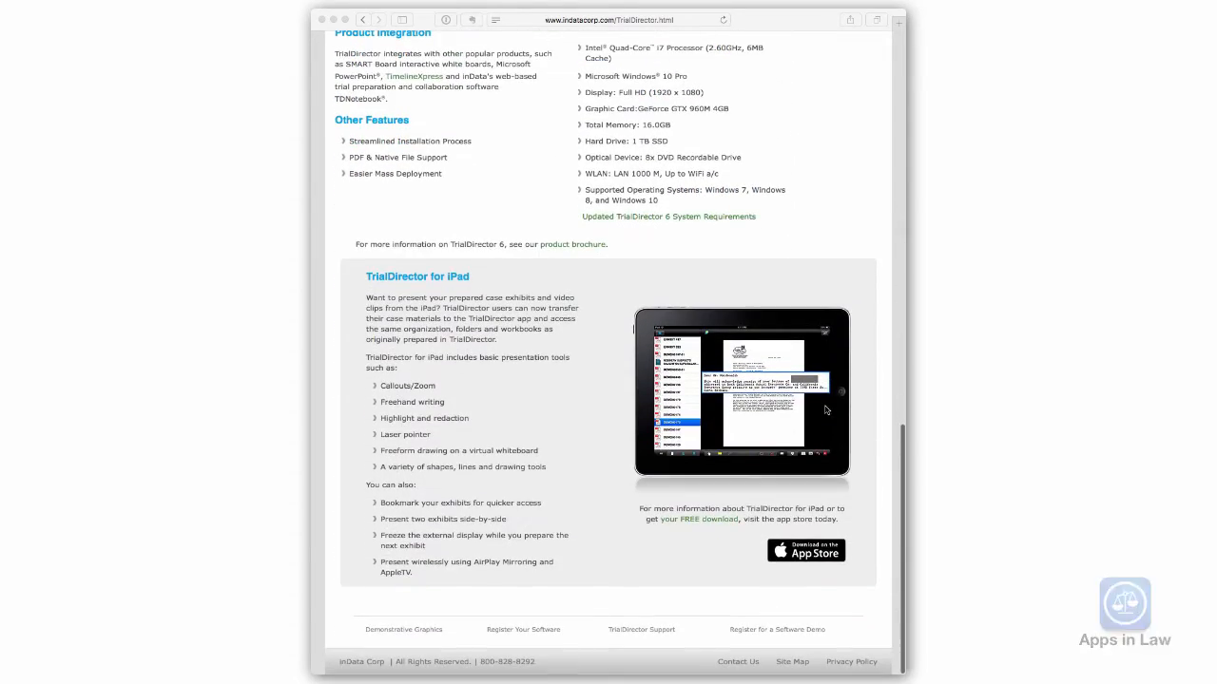